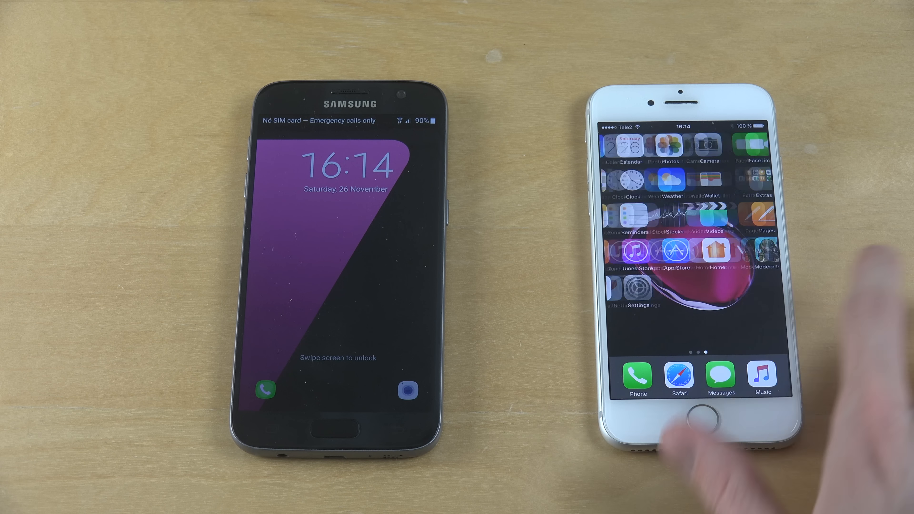
Step: Launch Settings from the home screen after unlocking the Galaxy S7
left_click(624, 290)
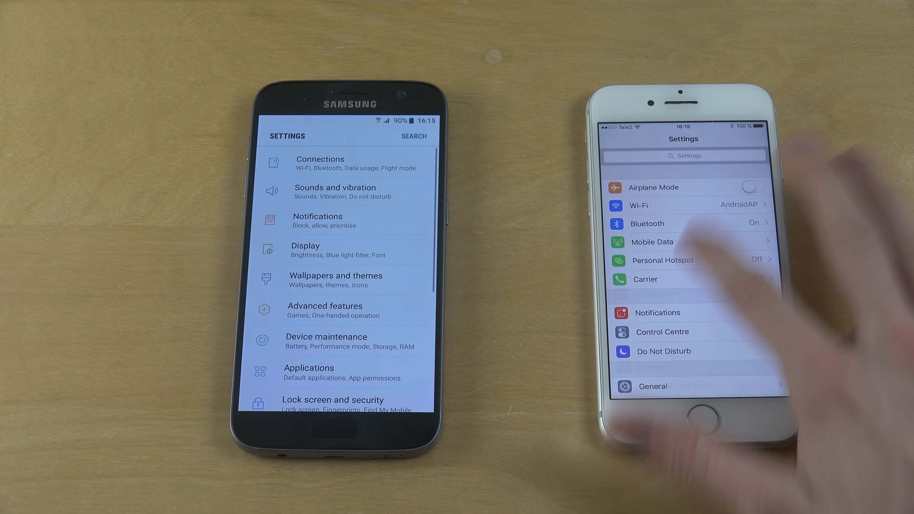
scroll("down", 3)
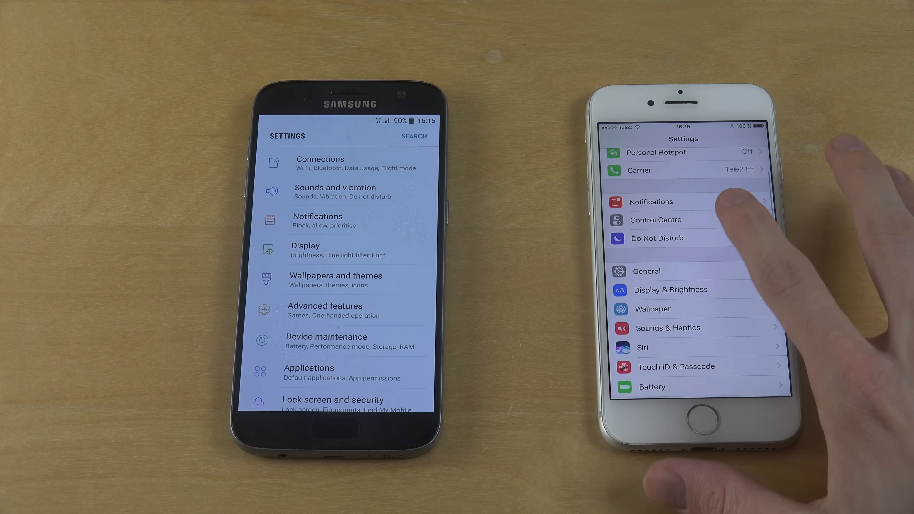
left_click(646, 271)
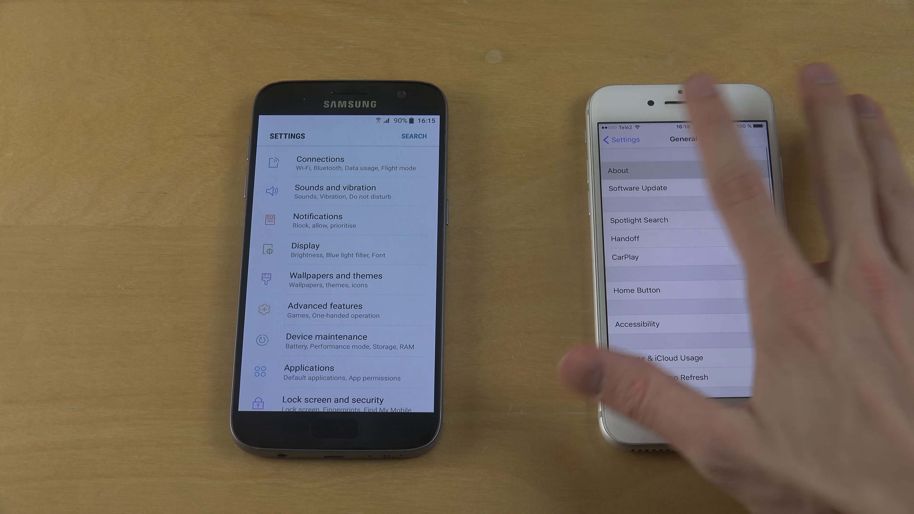
left_click(617, 170)
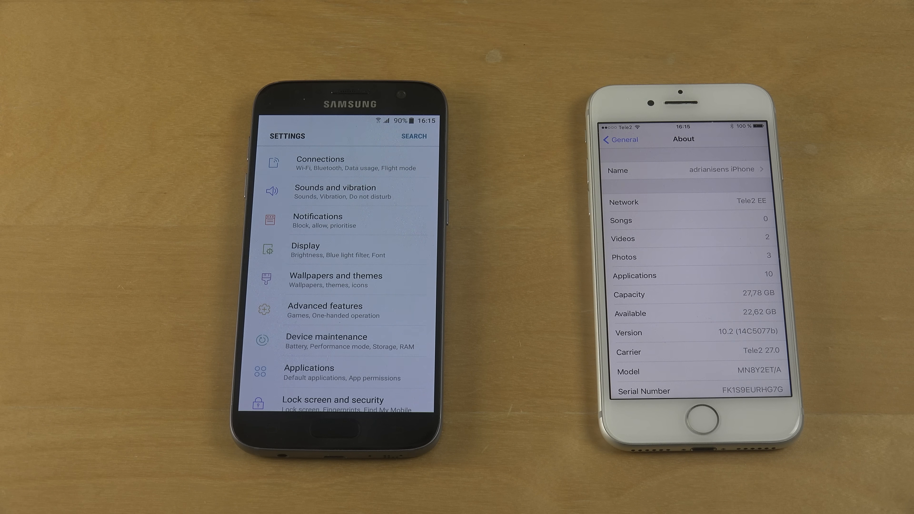
left_click(620, 139)
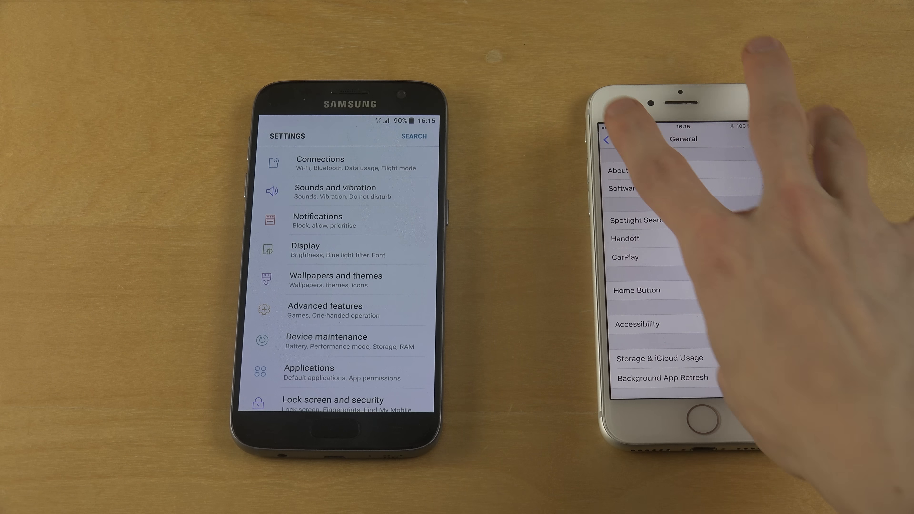
left_click(606, 139)
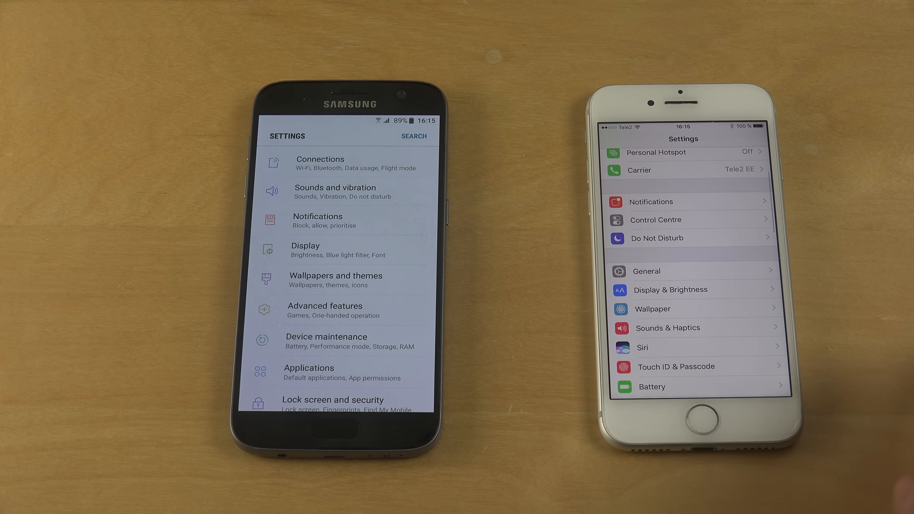
scroll("down", 3)
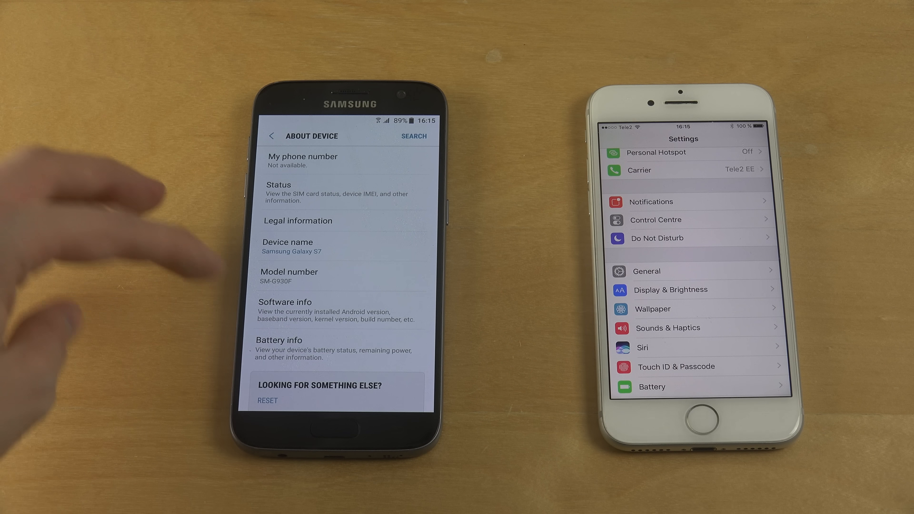
left_click(285, 301)
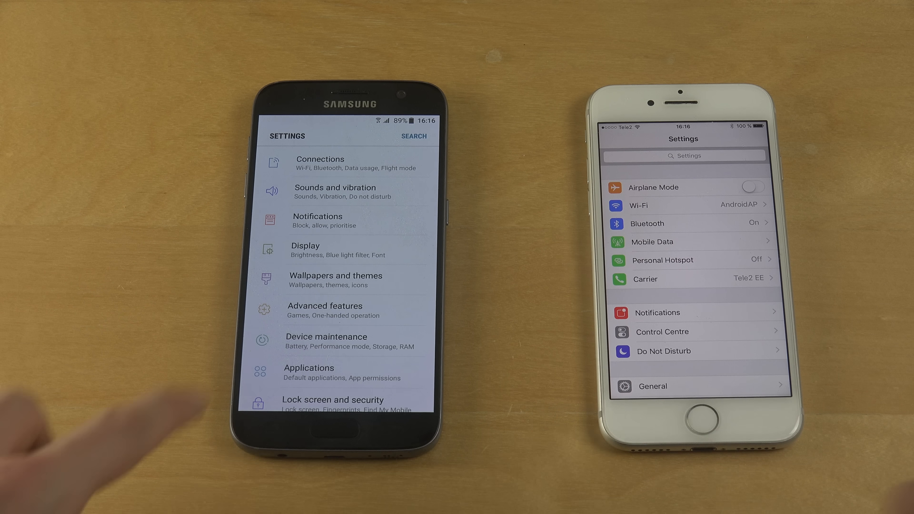
scroll("down", 3)
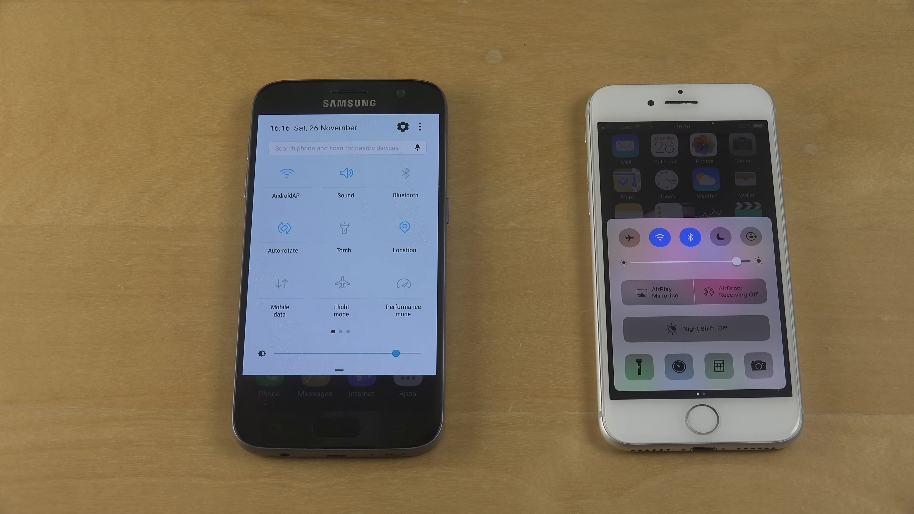
Step: Browse the Galaxy's extra Quick settings toggle pages, then bring up the Phone dialer
scroll("left", 3)
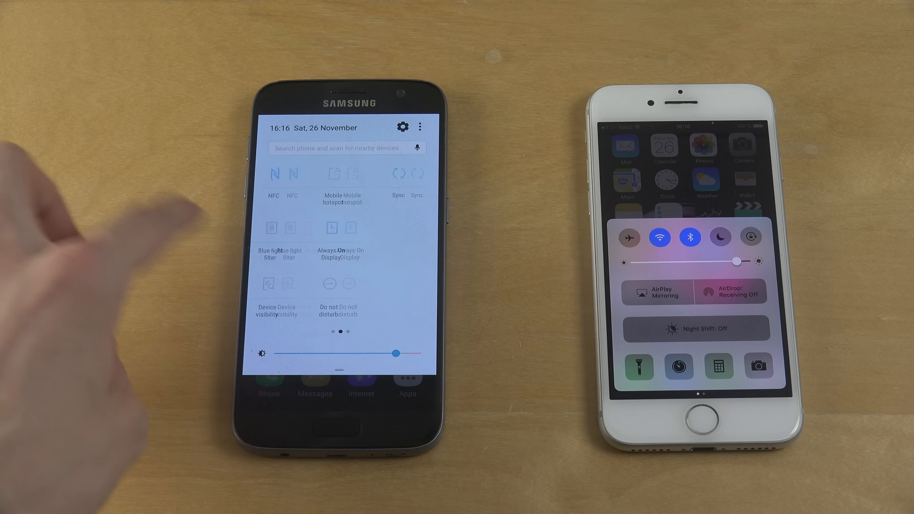
scroll("left", 3)
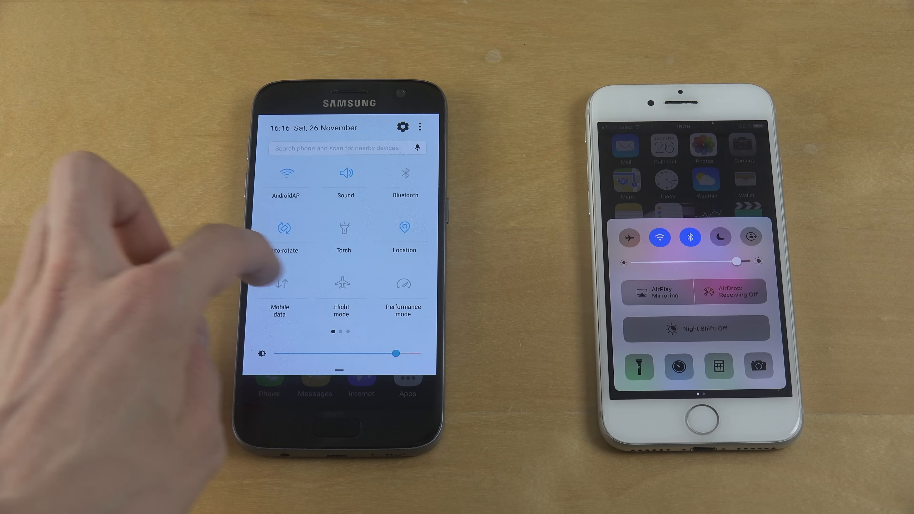
scroll("left", 3)
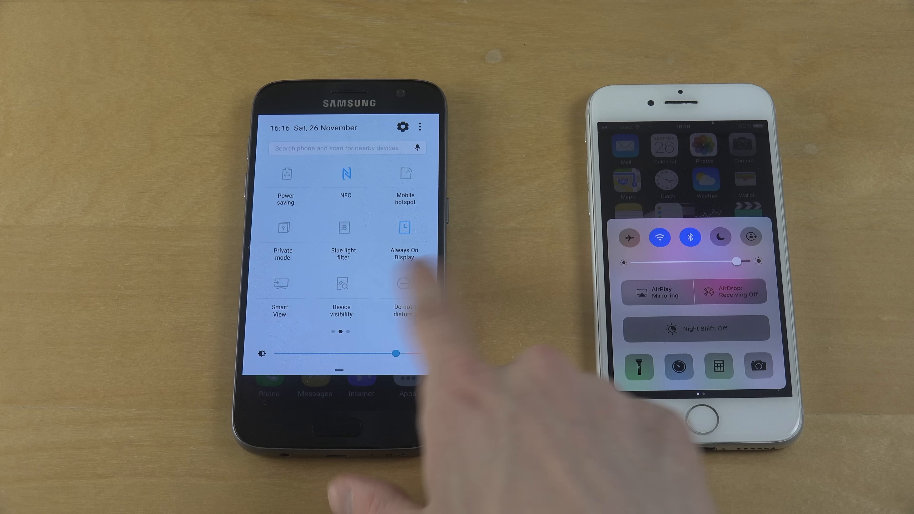
left_click(403, 284)
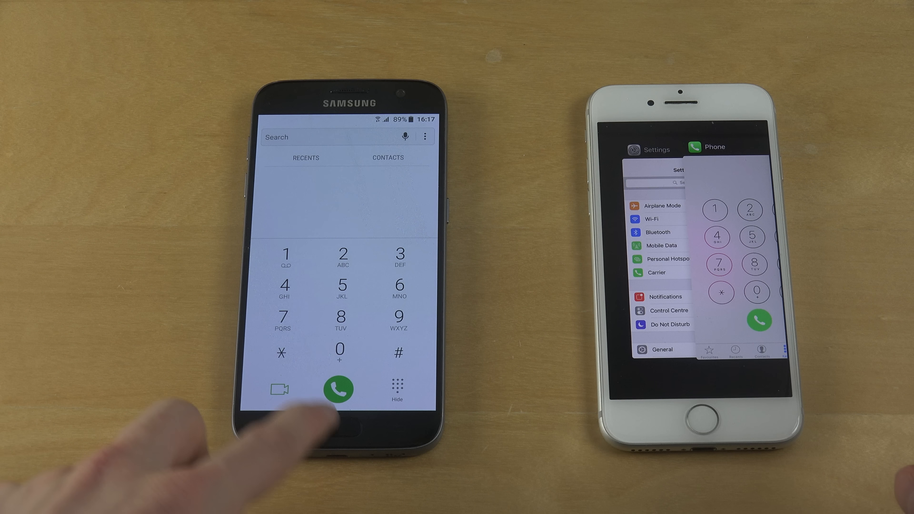
Step: Show the Galaxy's recent apps with the Recents key before returning home
left_click(337, 425)
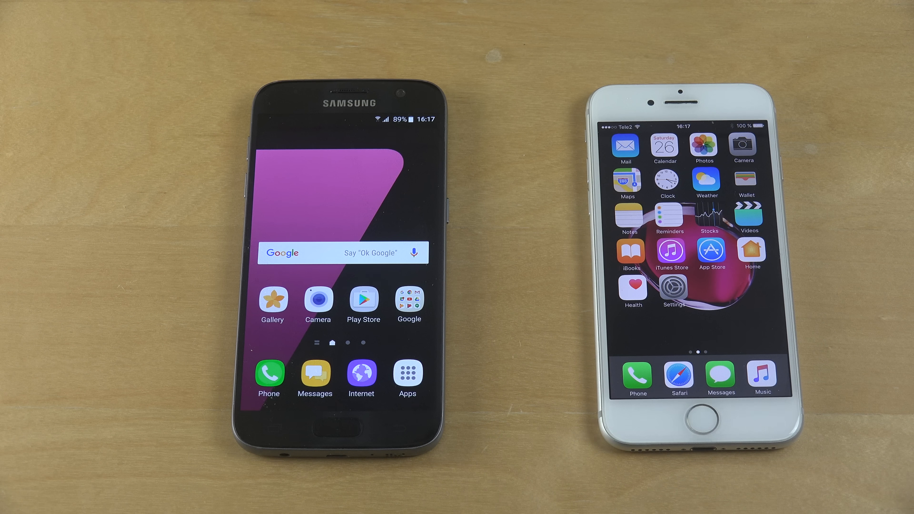
left_click(407, 372)
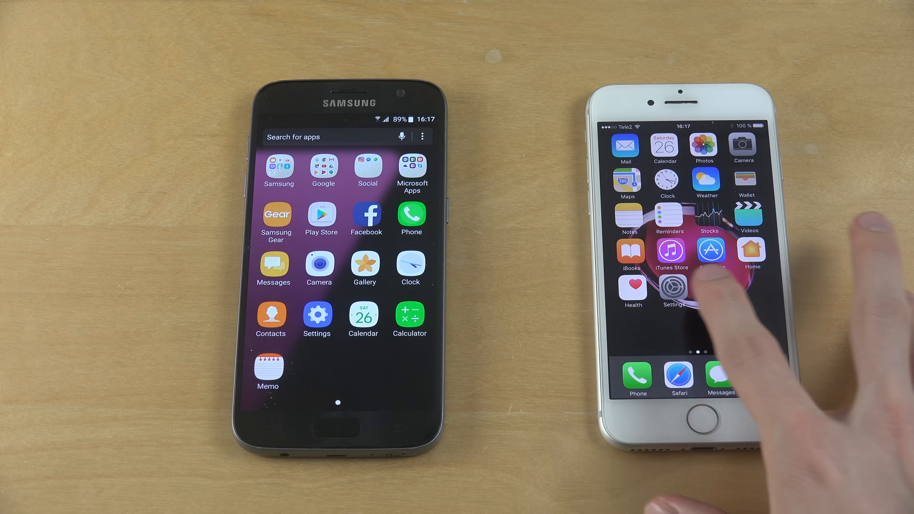
scroll("left", 3)
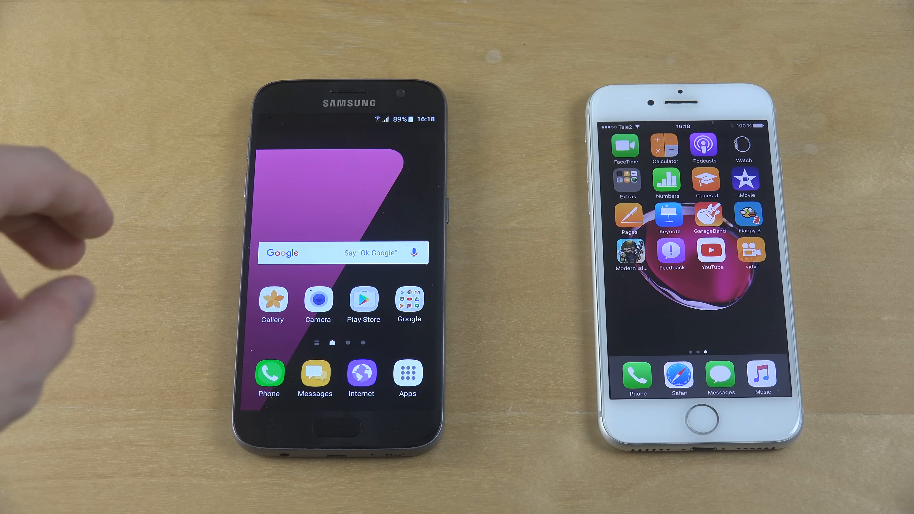
scroll("left", 3)
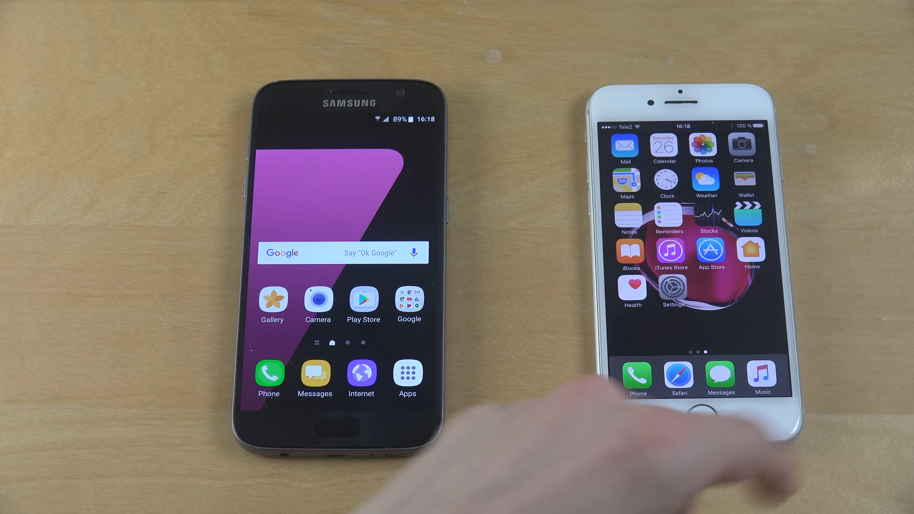